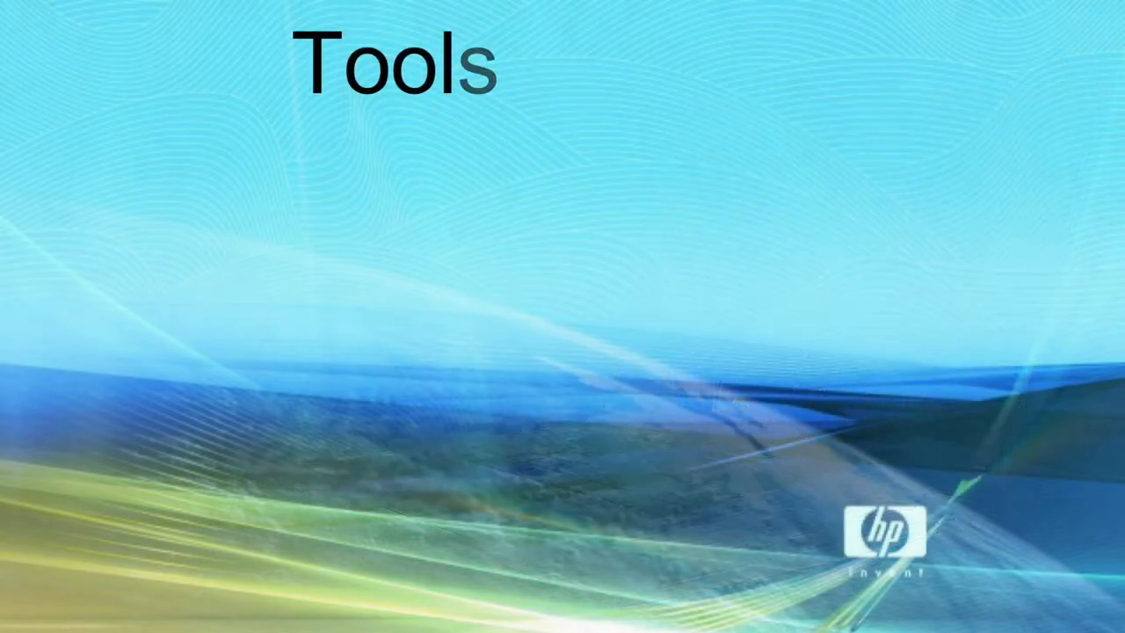
type("required")
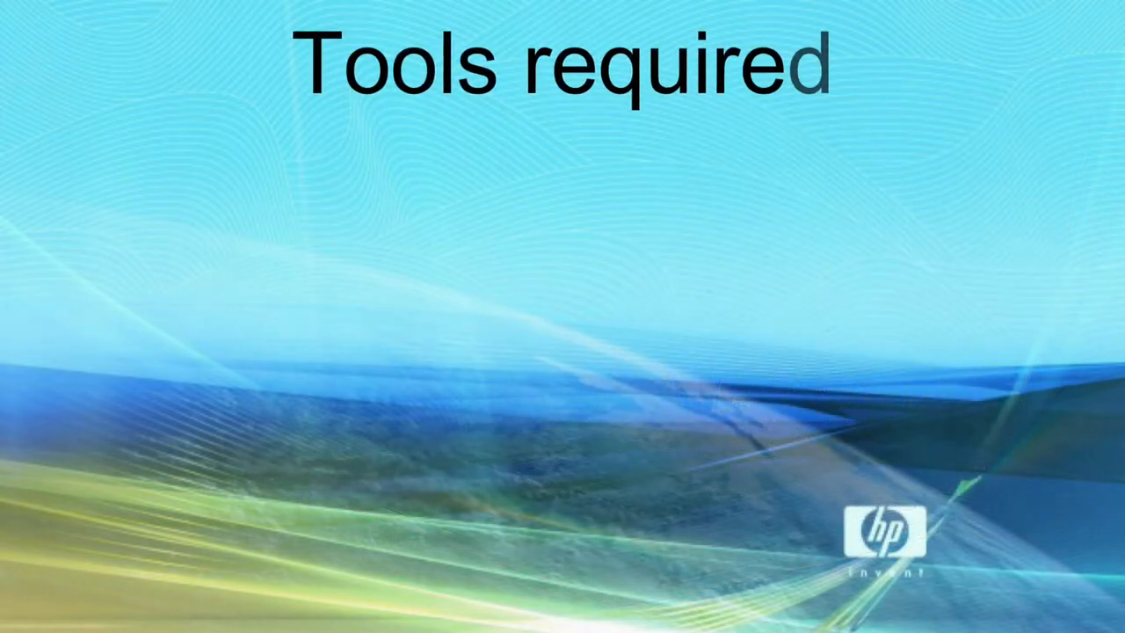